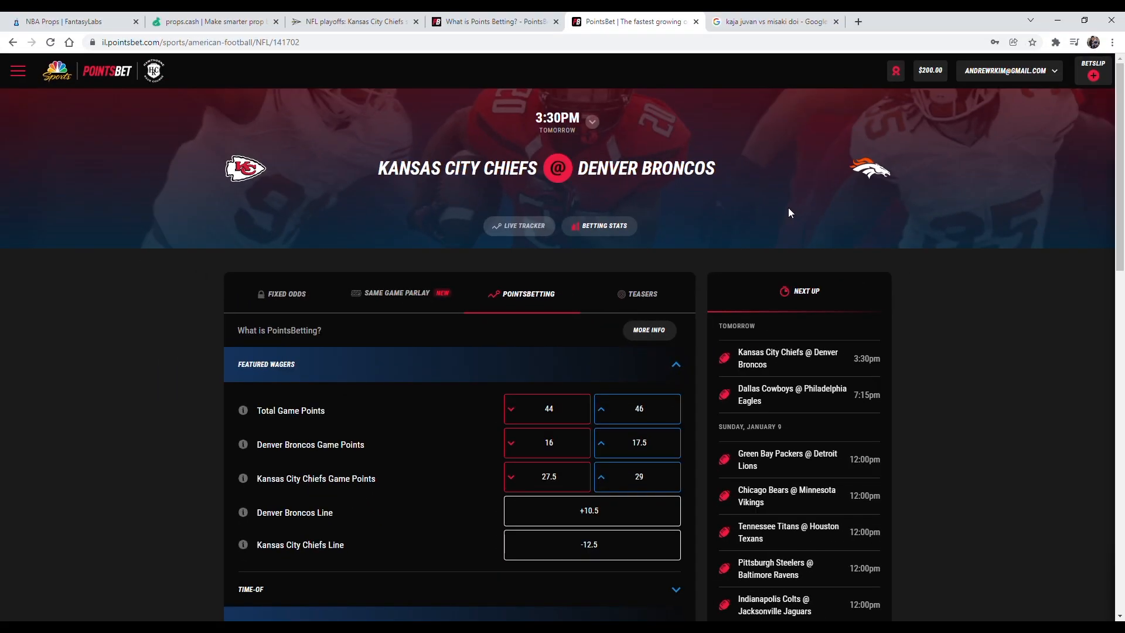
{"action": "mouse_move", "coordinate": [778, 207]}
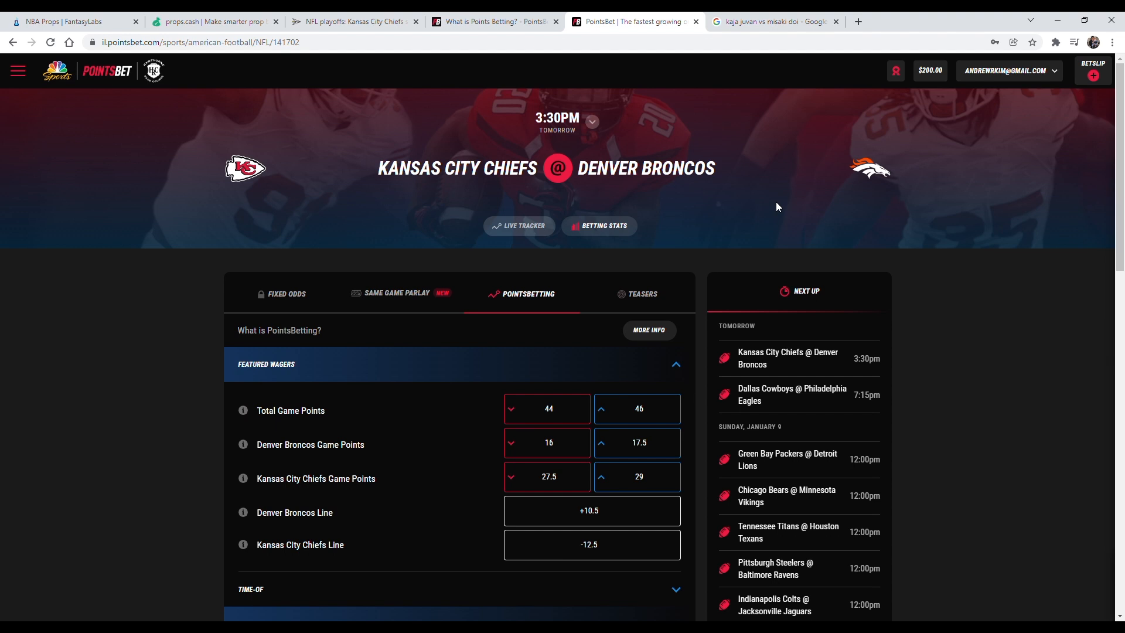
{"action": "mouse_move", "coordinate": [381, 189]}
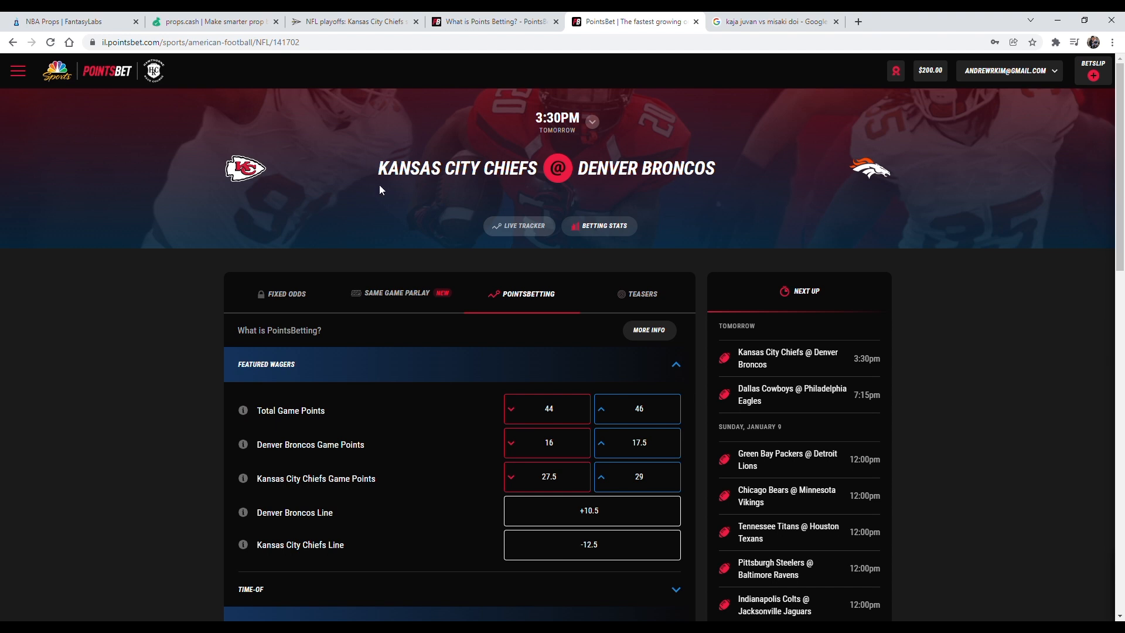
{"action": "mouse_move", "coordinate": [366, 192]}
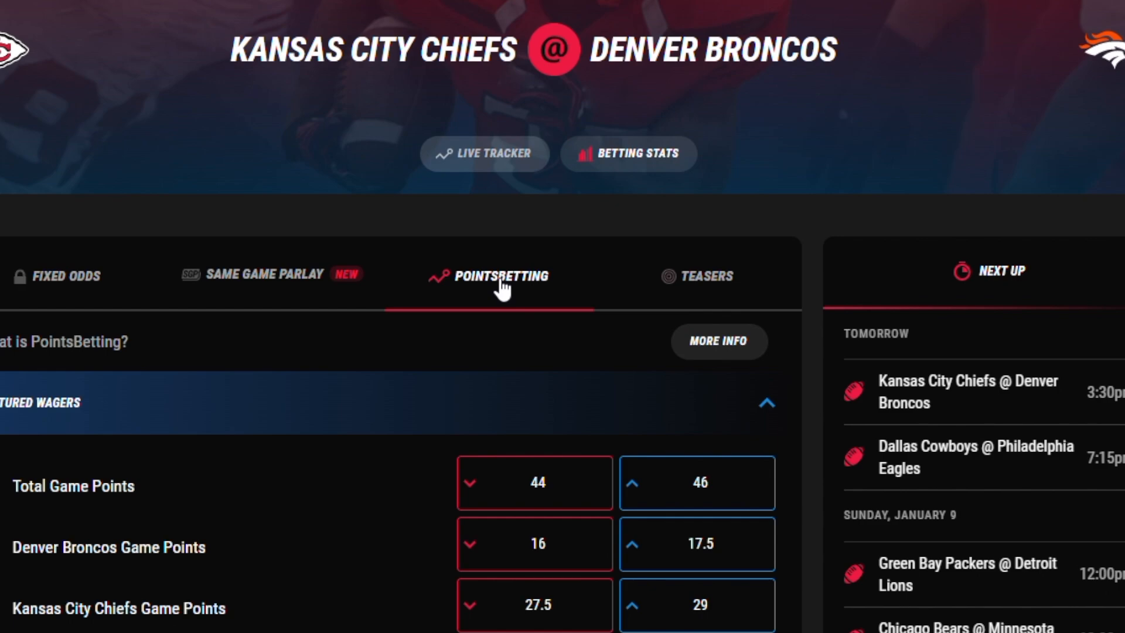
Step: Open a bet slip for Denver Broncos Game Points over 17.5 with a $100 wager
{"action": "scroll", "scroll_direction": "down", "scroll_amount": 3}
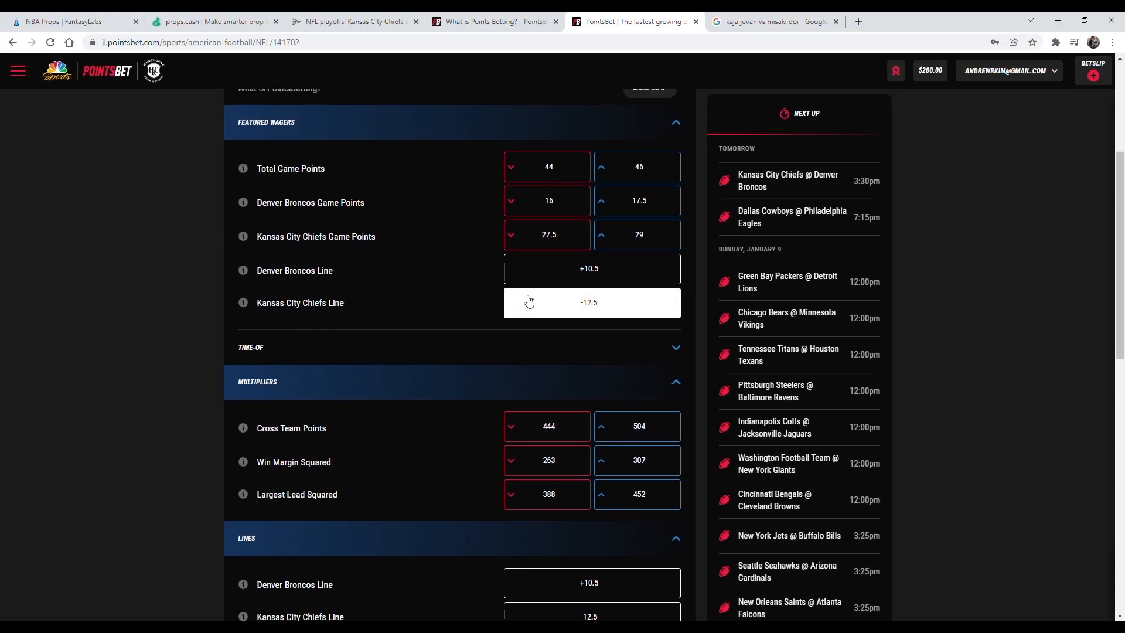
{"action": "scroll", "scroll_direction": "down", "scroll_amount": 3}
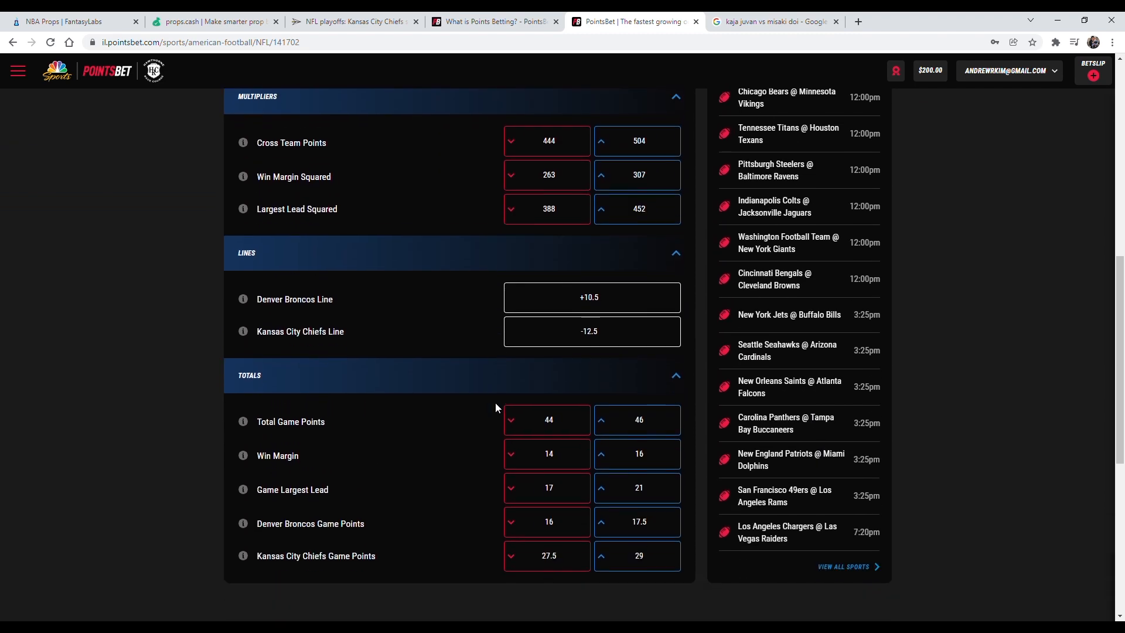
{"action": "mouse_move", "coordinate": [397, 389]}
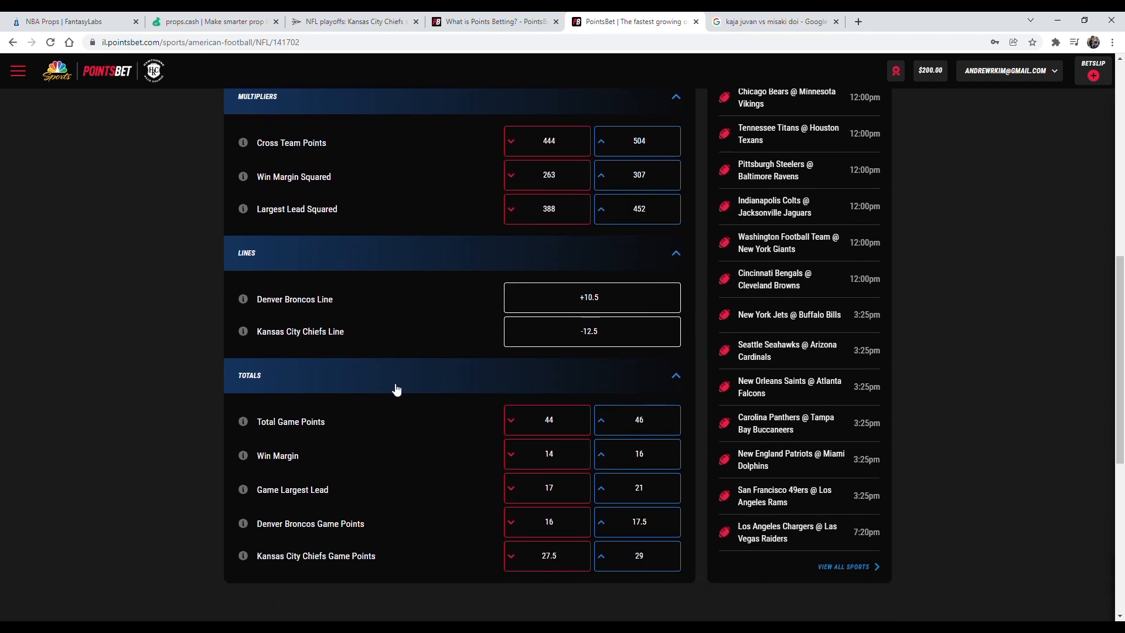
{"action": "mouse_move", "coordinate": [401, 384]}
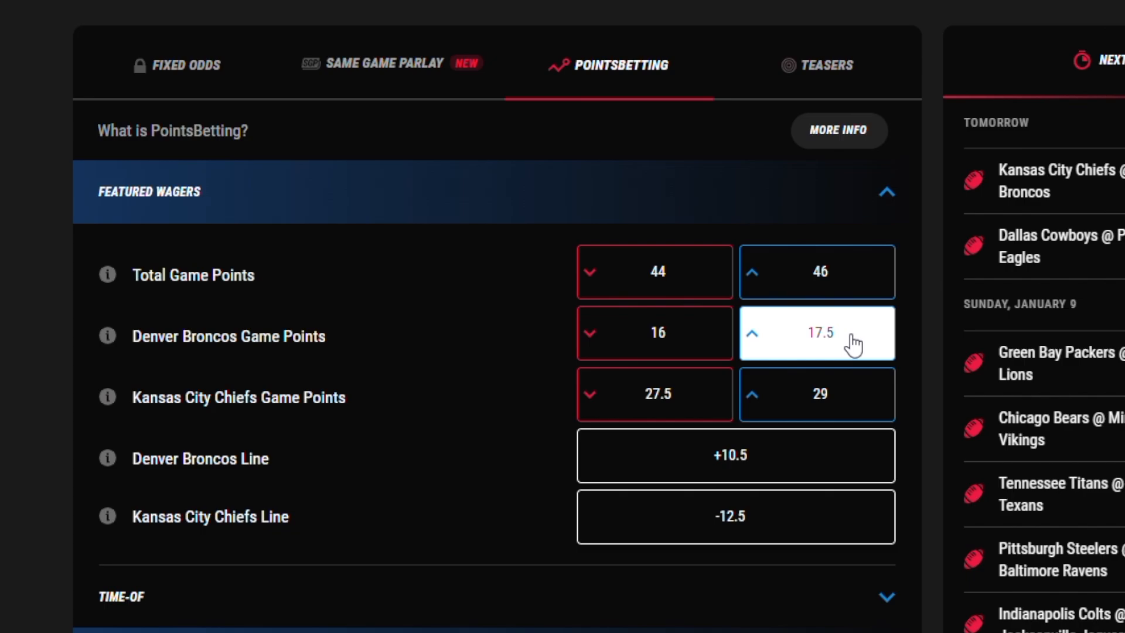
{"action": "left_click", "coordinate": [816, 332]}
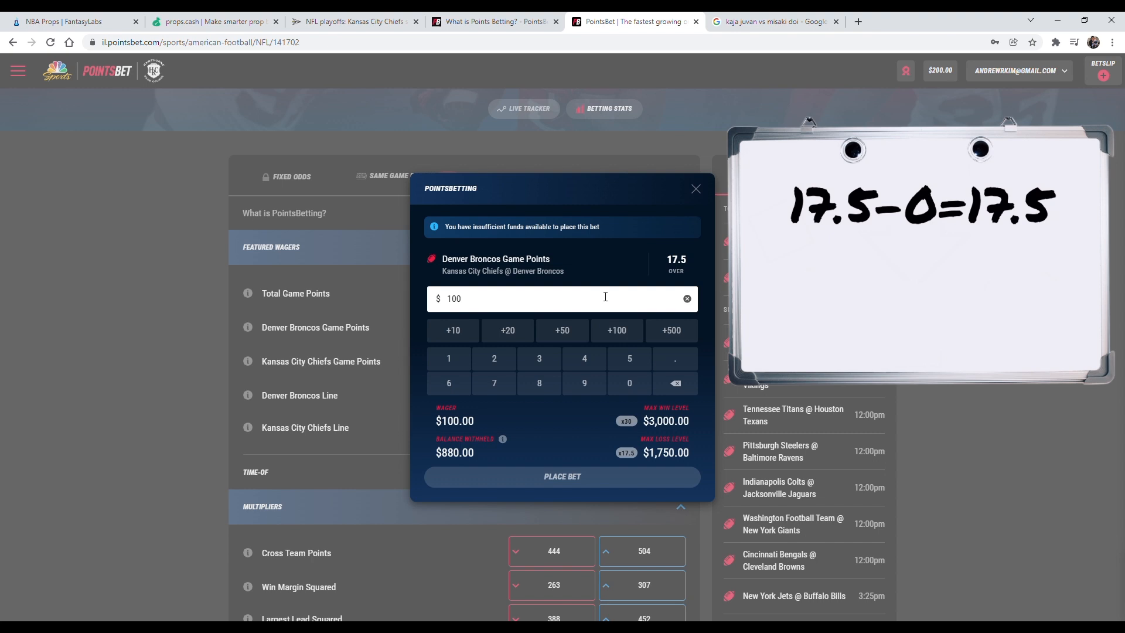
{"action": "mouse_move", "coordinate": [670, 293]}
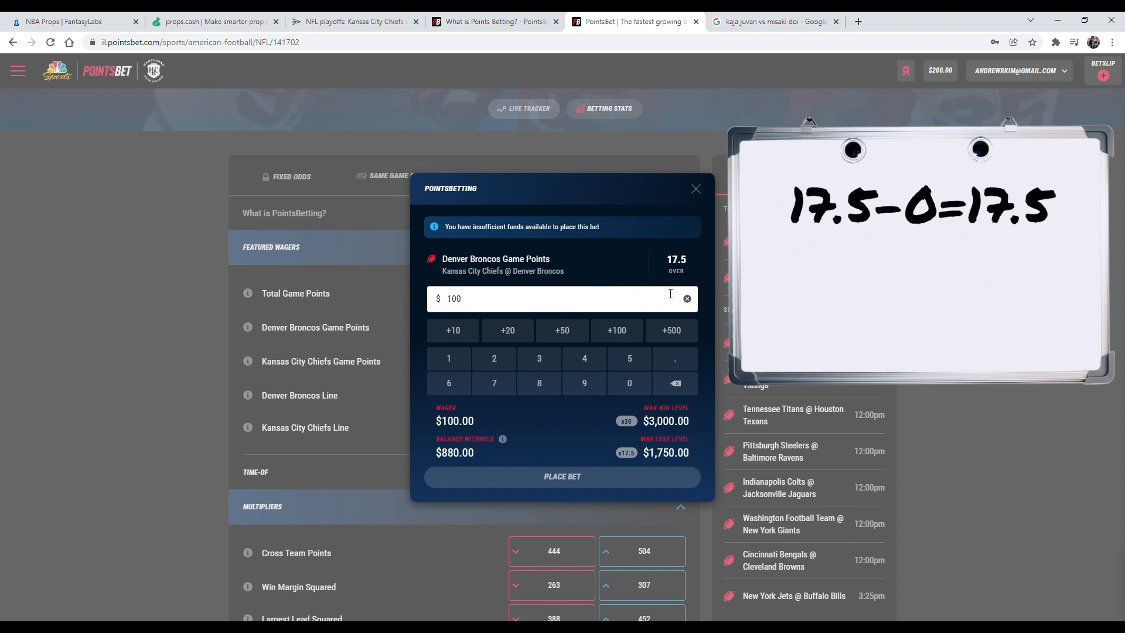
{"action": "left_click", "coordinate": [460, 298]}
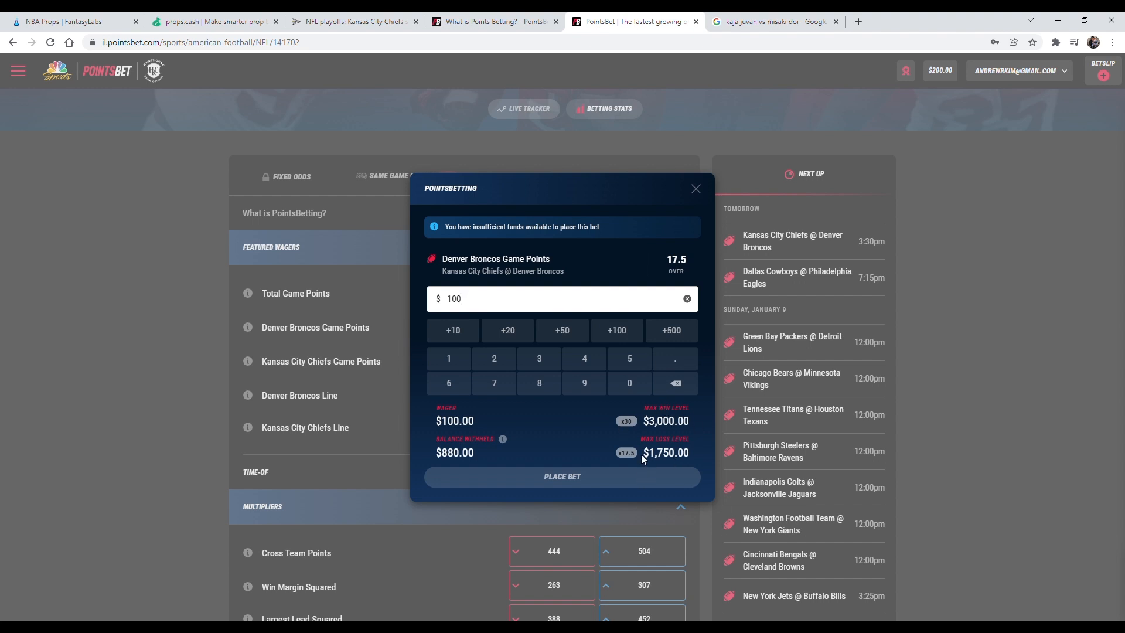
{"action": "mouse_move", "coordinate": [688, 451]}
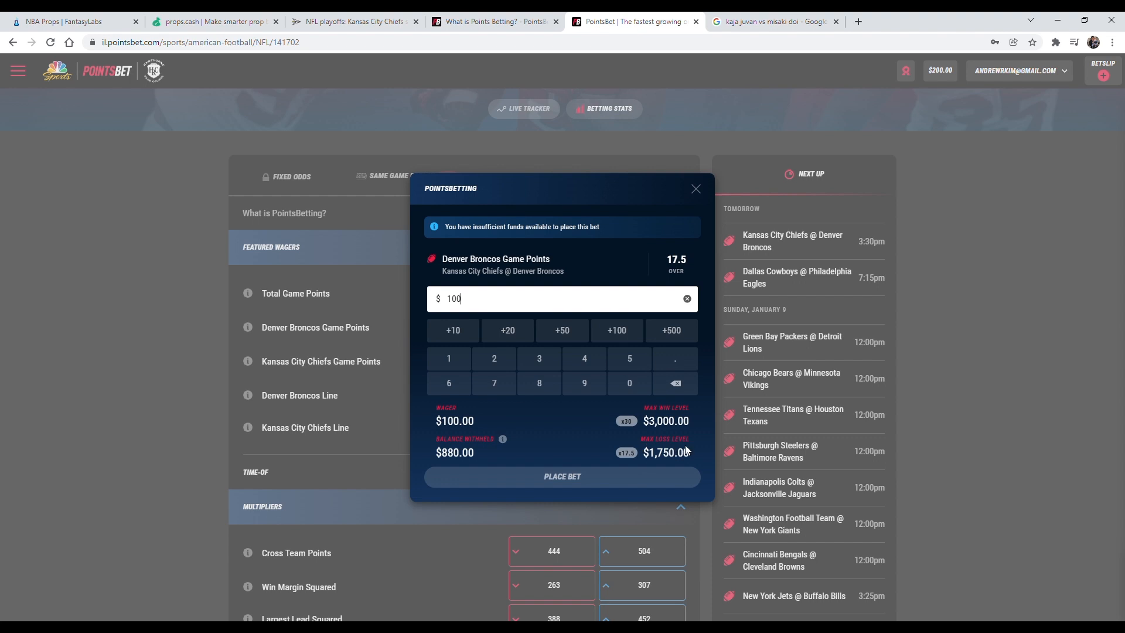
{"action": "mouse_move", "coordinate": [685, 450]}
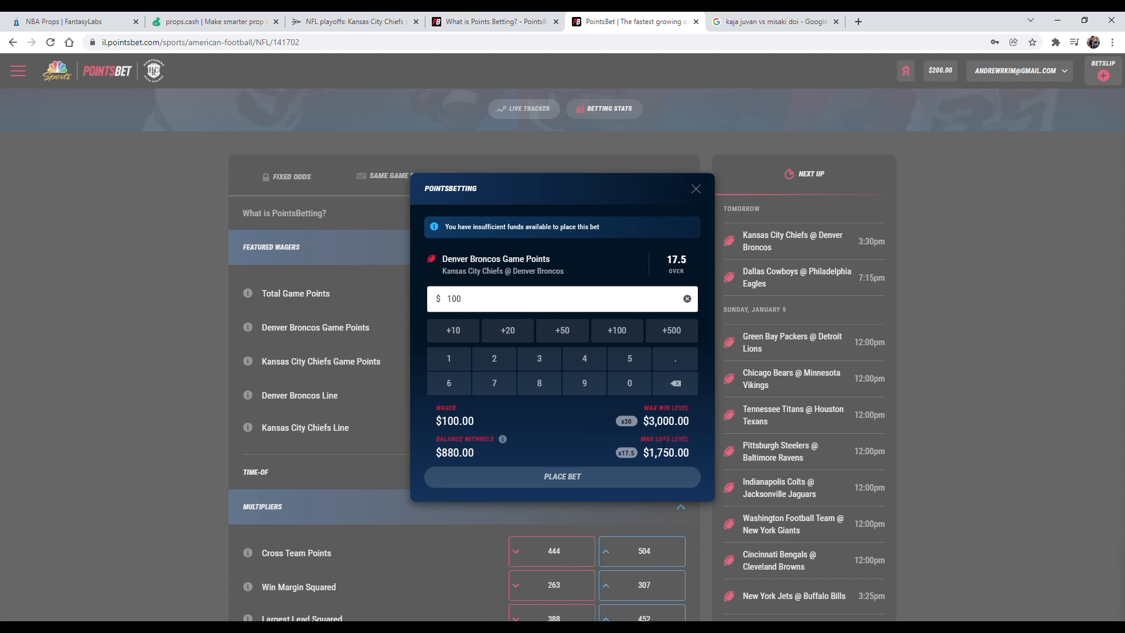
{"action": "left_click", "coordinate": [562, 299]}
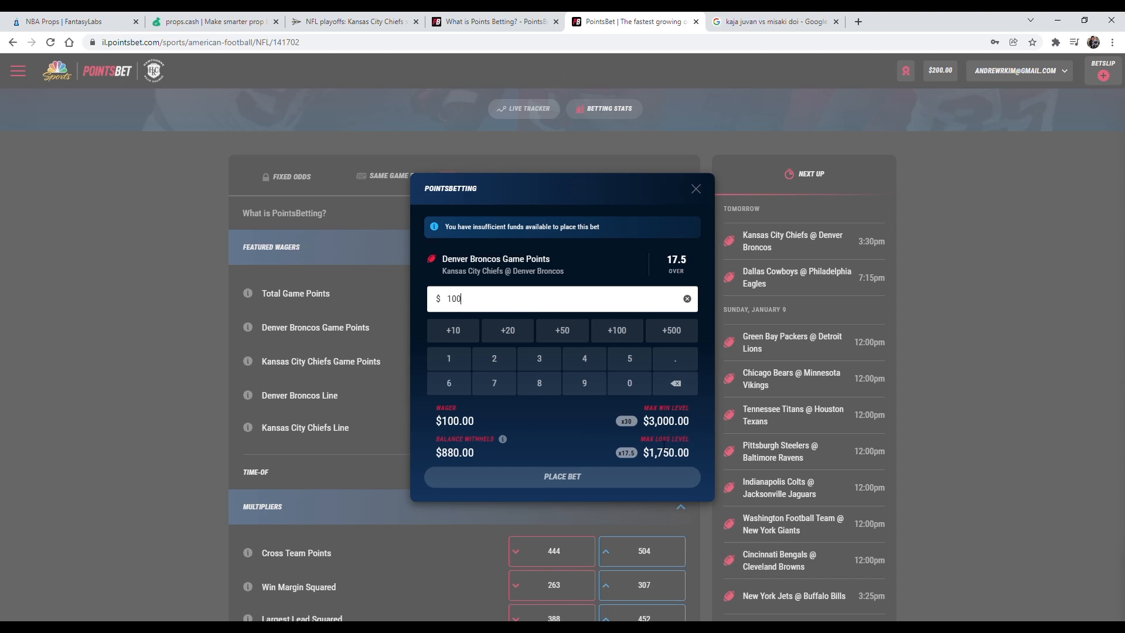